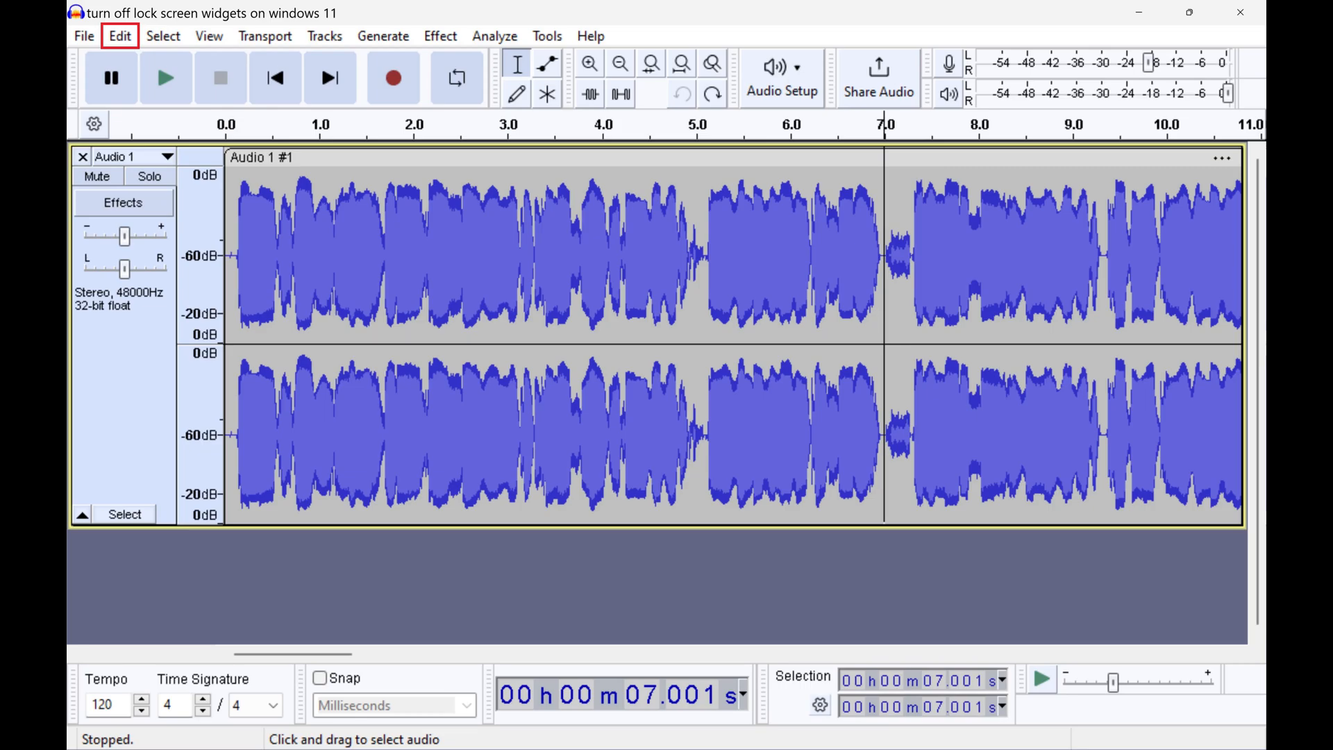
Split the stereo track at the 7.001 s cursor via Edit > Audio Clips > Split
click(119, 36)
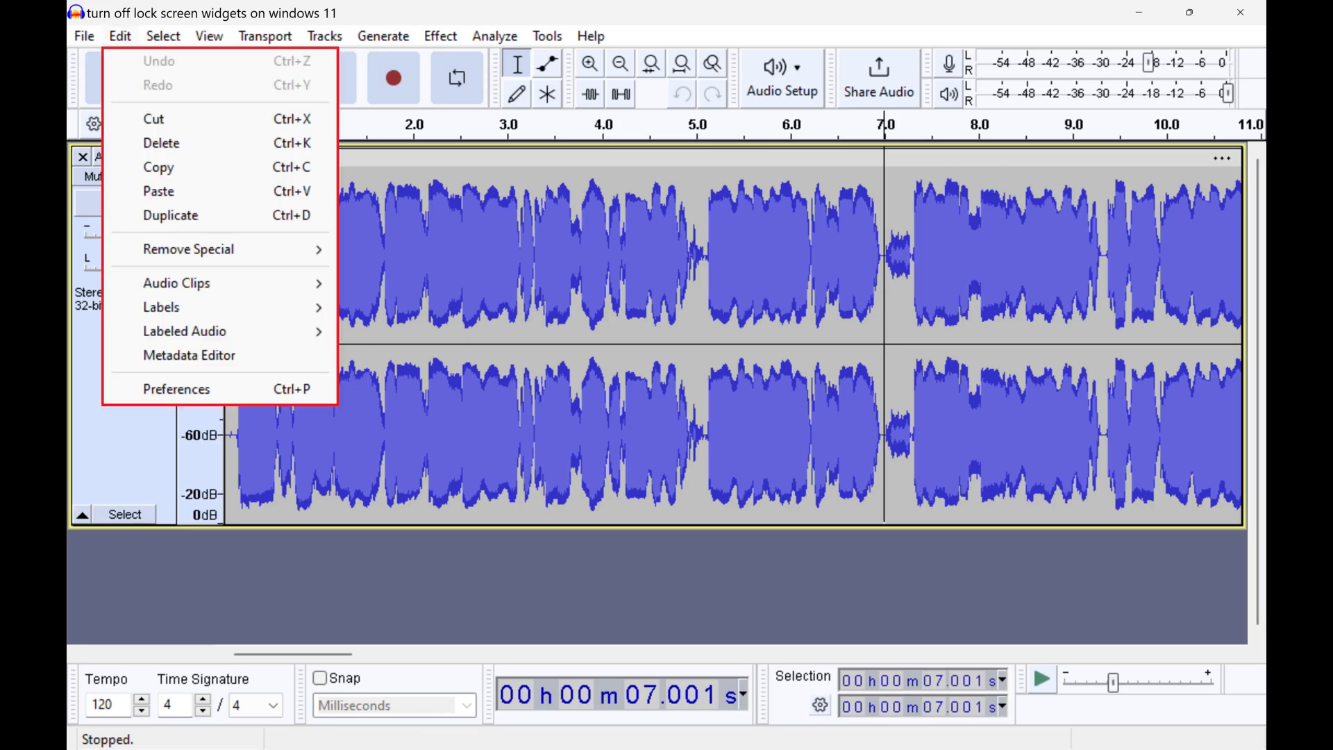
mouse_move(176, 284)
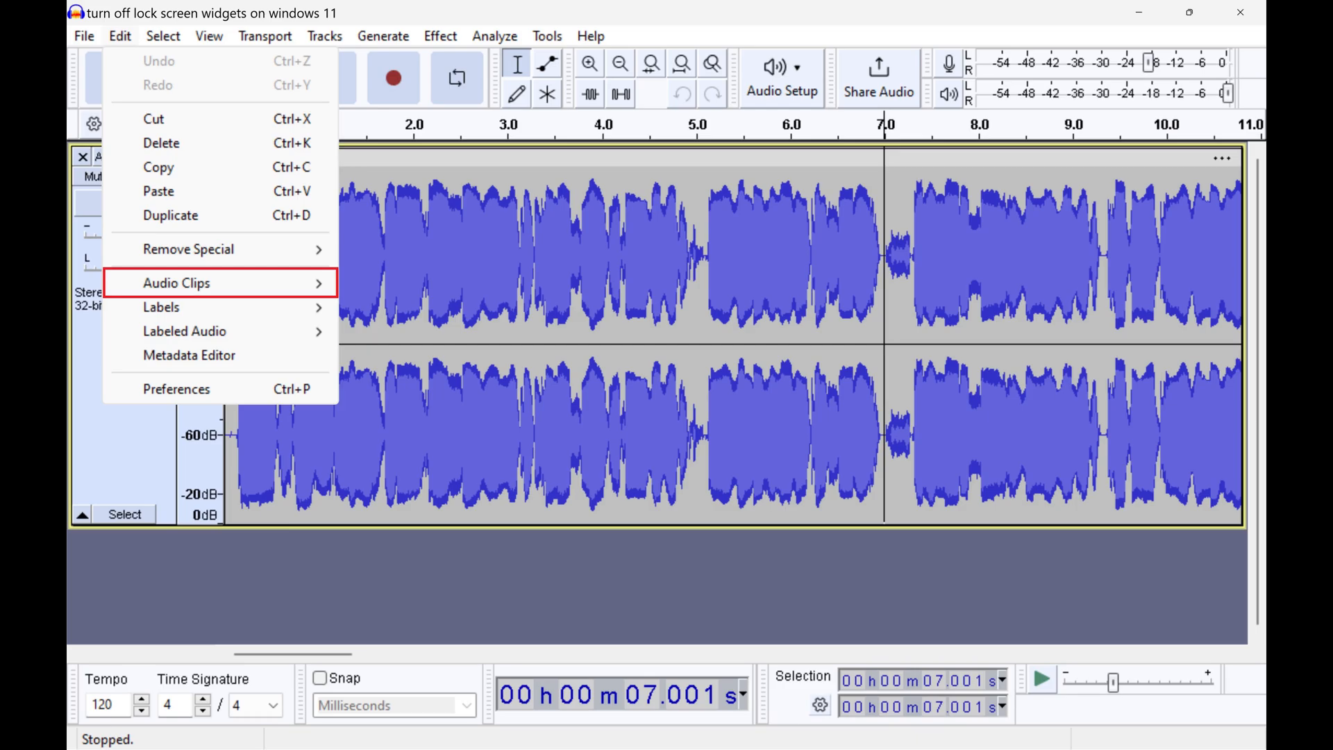
click(176, 282)
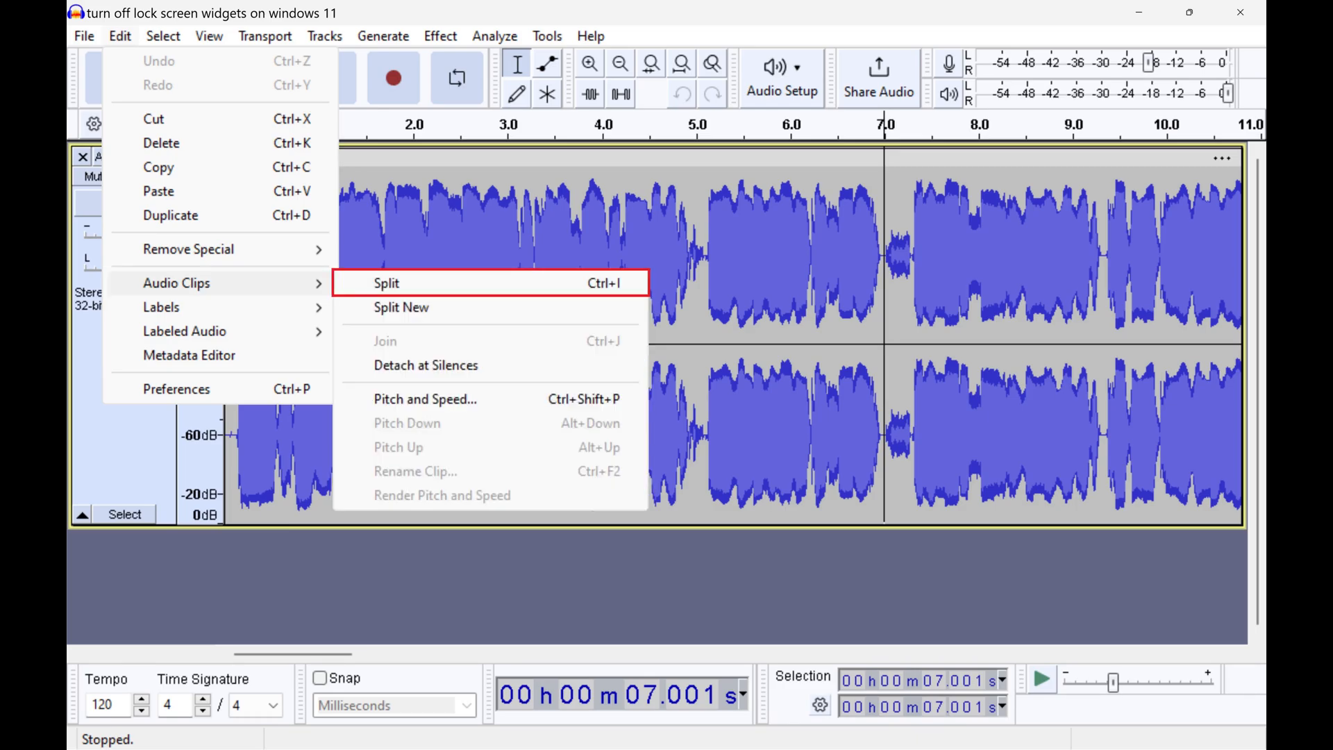
click(386, 284)
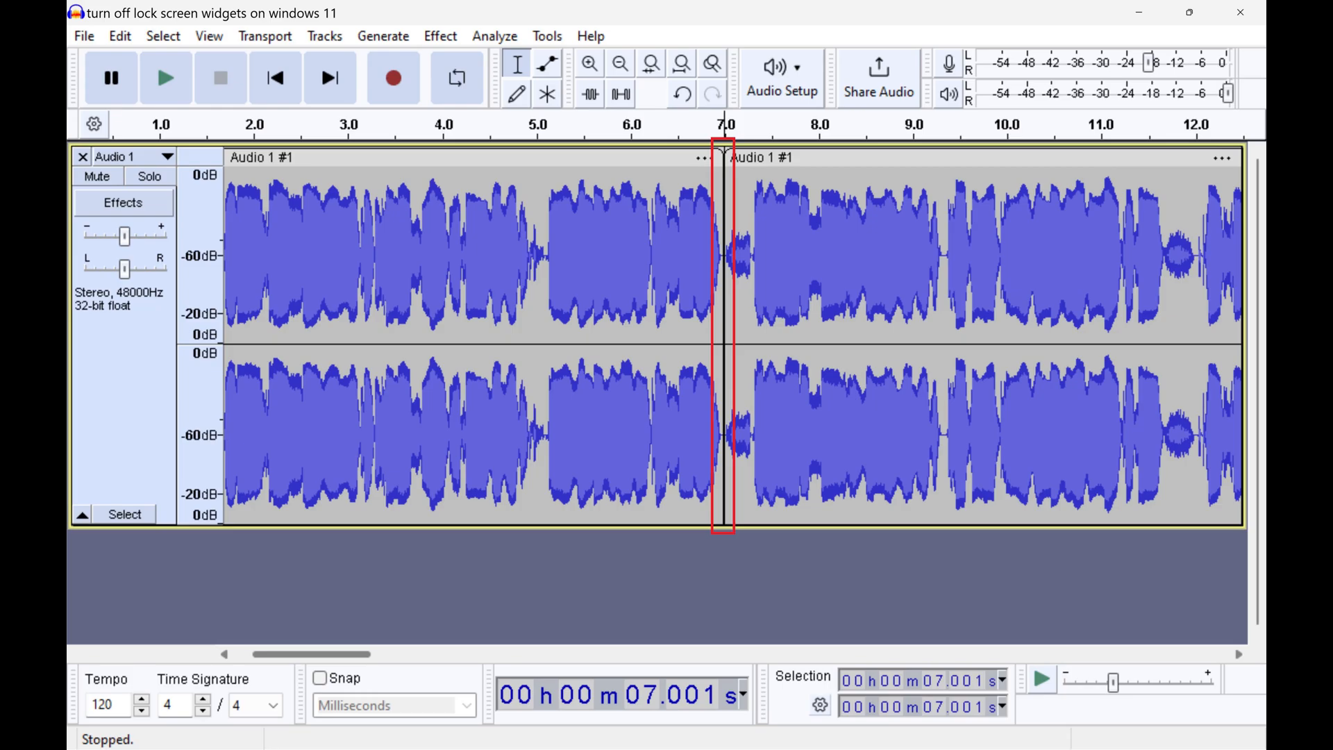
Drag the second clip later, leaving a roughly 1.5-second silent gap after 7 s
click(978, 158)
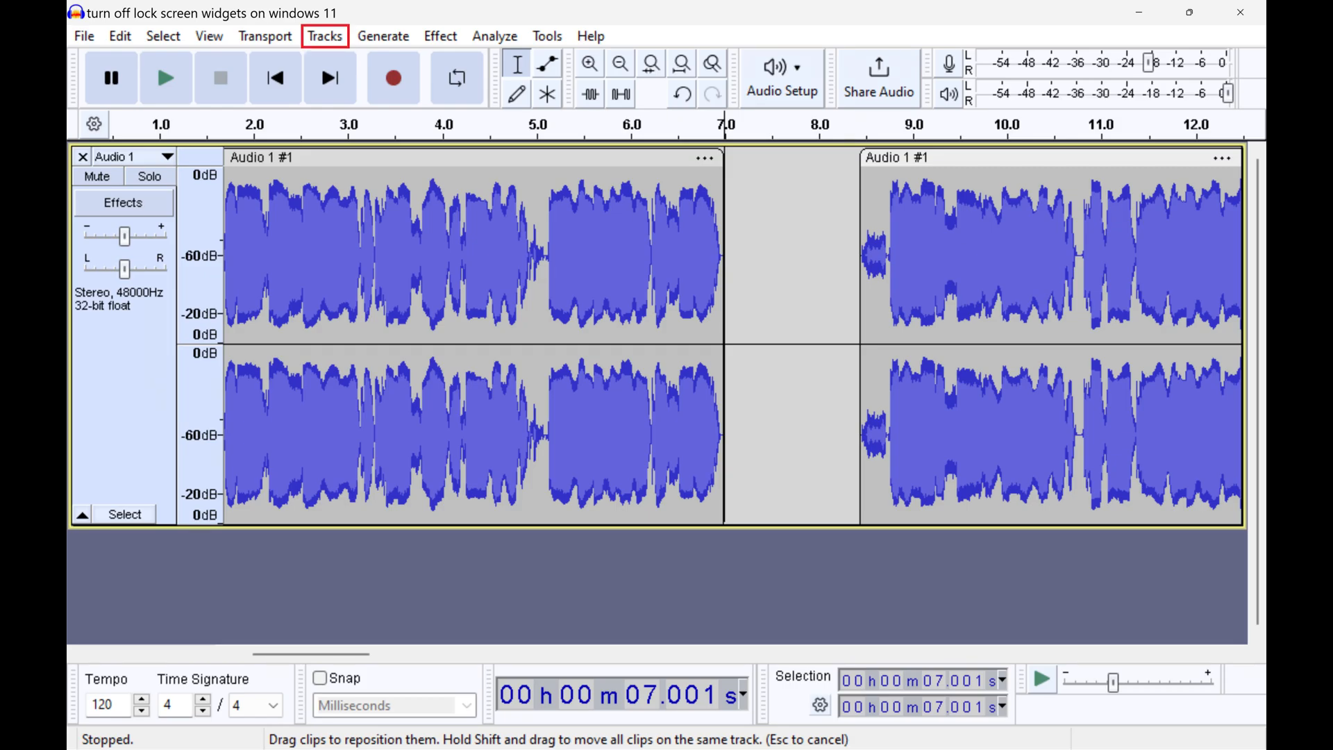
Add a new stereo track (Audio 2) to hold the later clip below the first
click(325, 36)
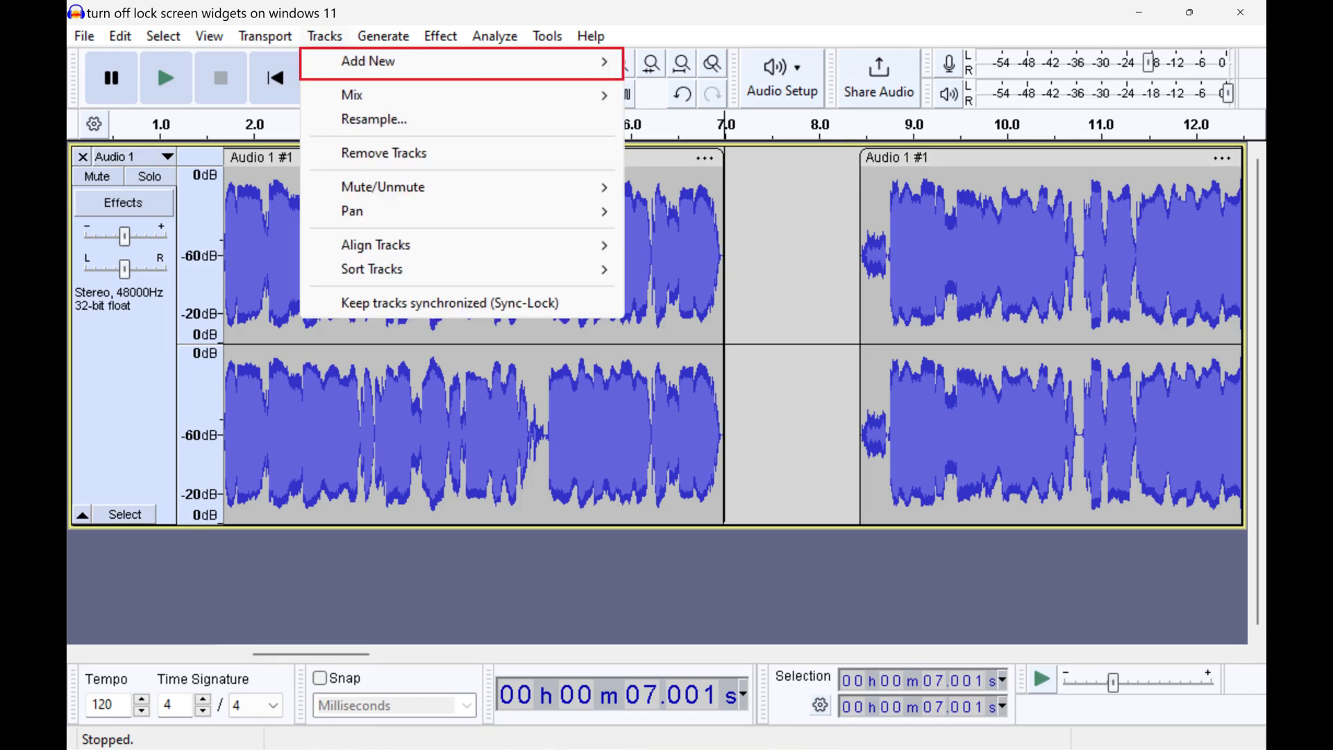
mouse_move(367, 60)
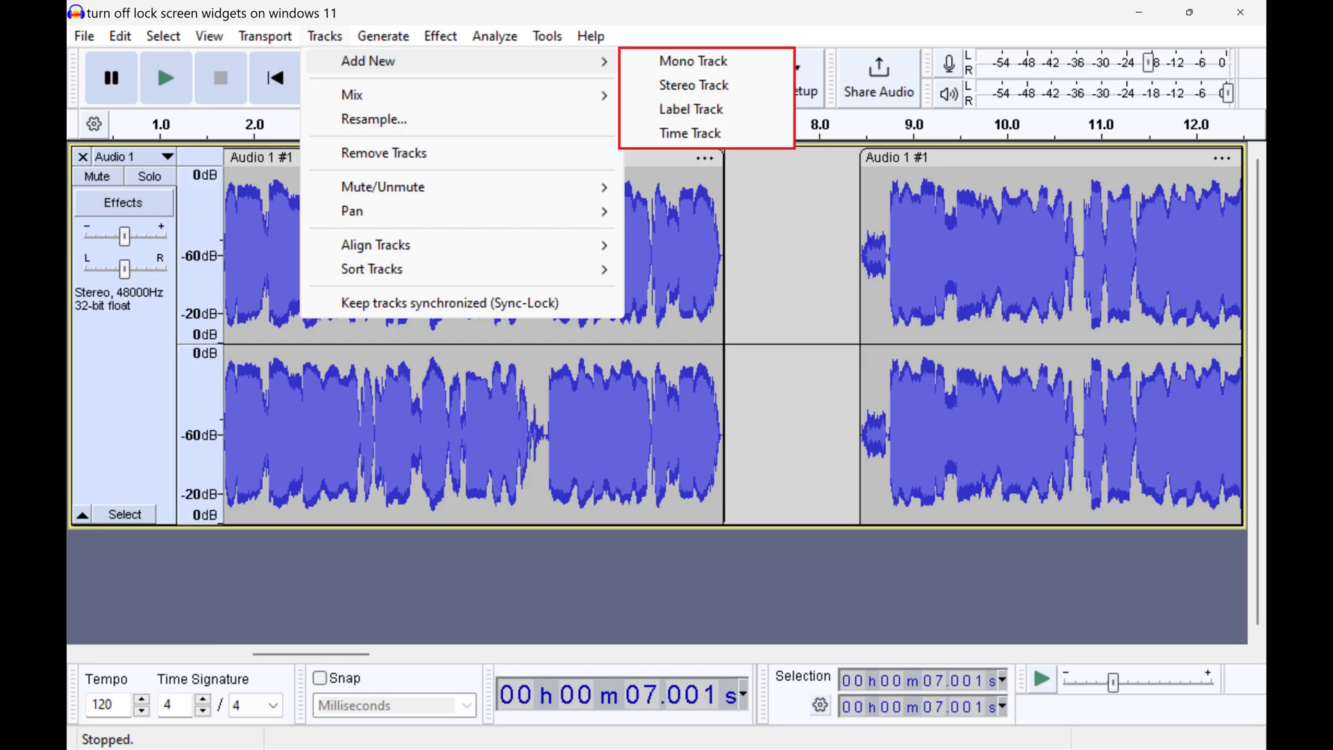
click(693, 84)
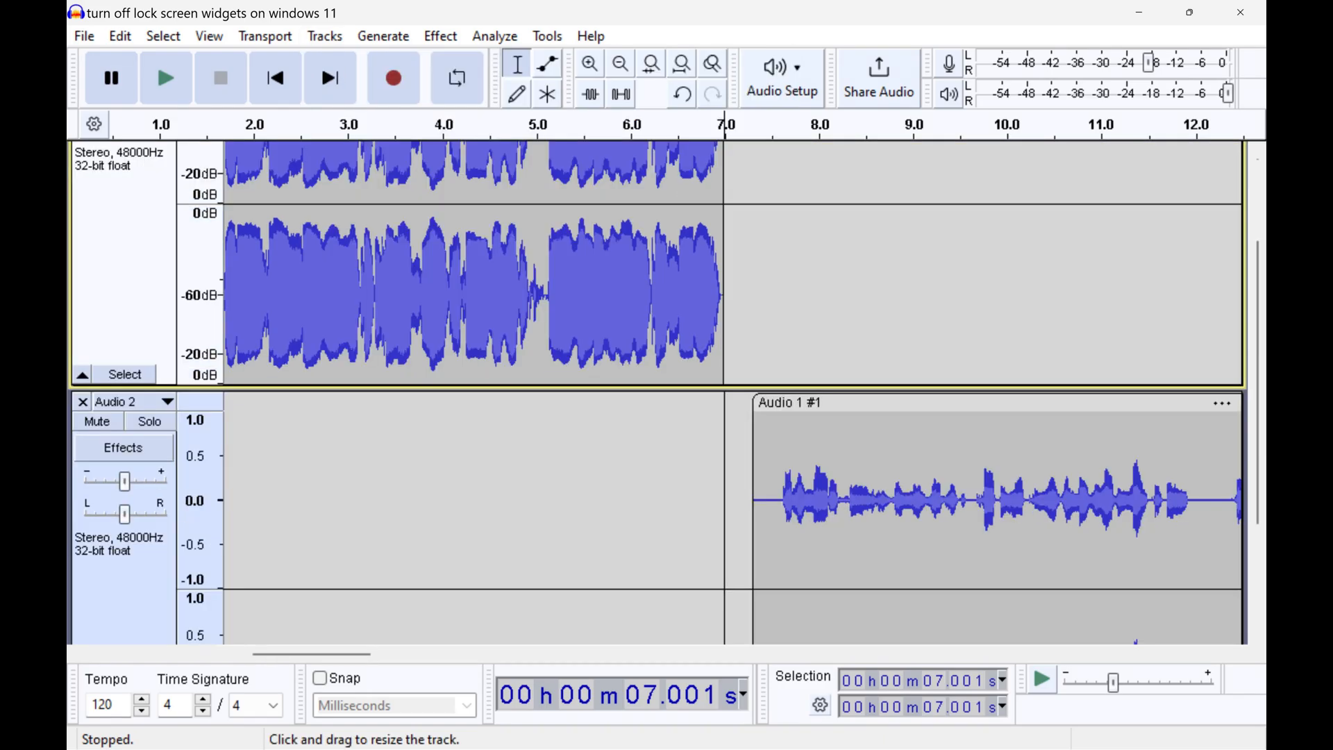